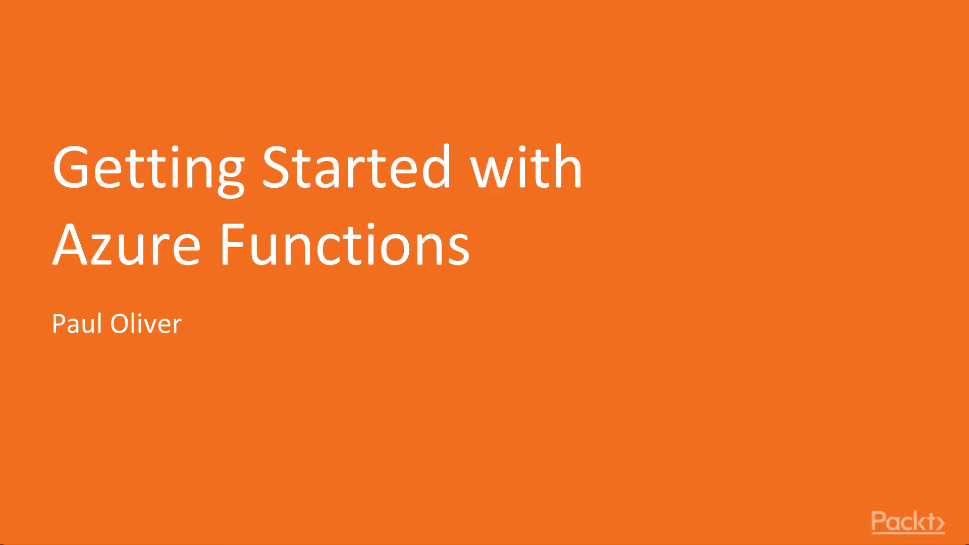
Step: Advance the Azure Functions slideshow past the title and Course Requirements slides to 'Why?'
key(Right)
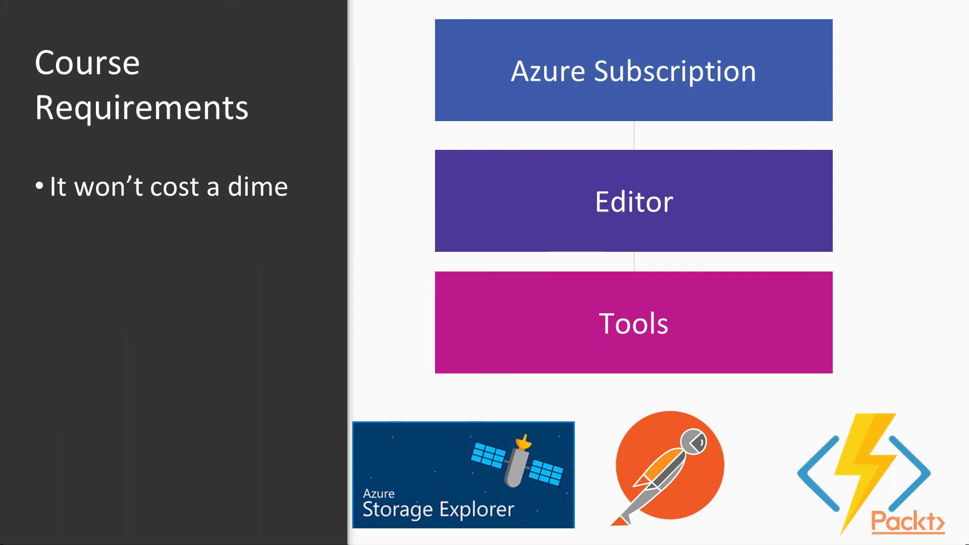
key(right)
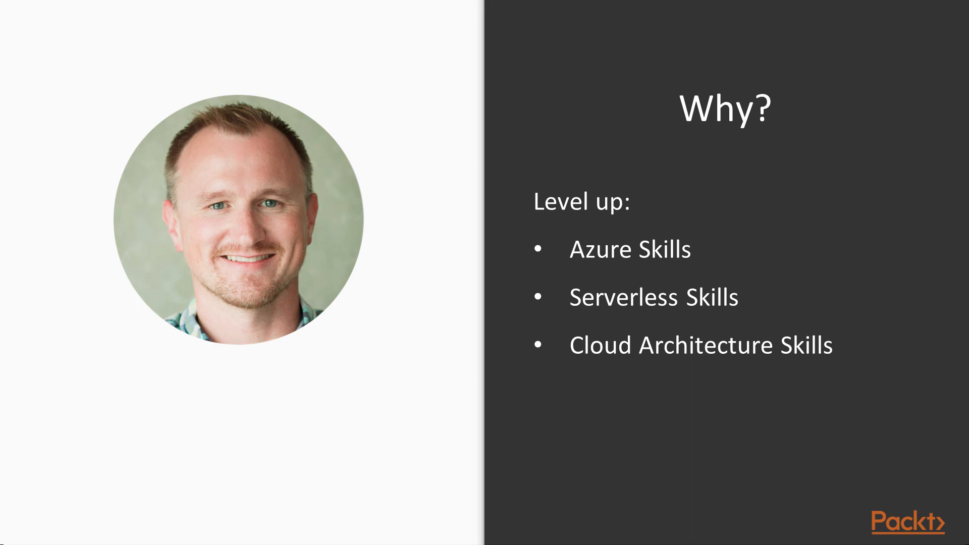